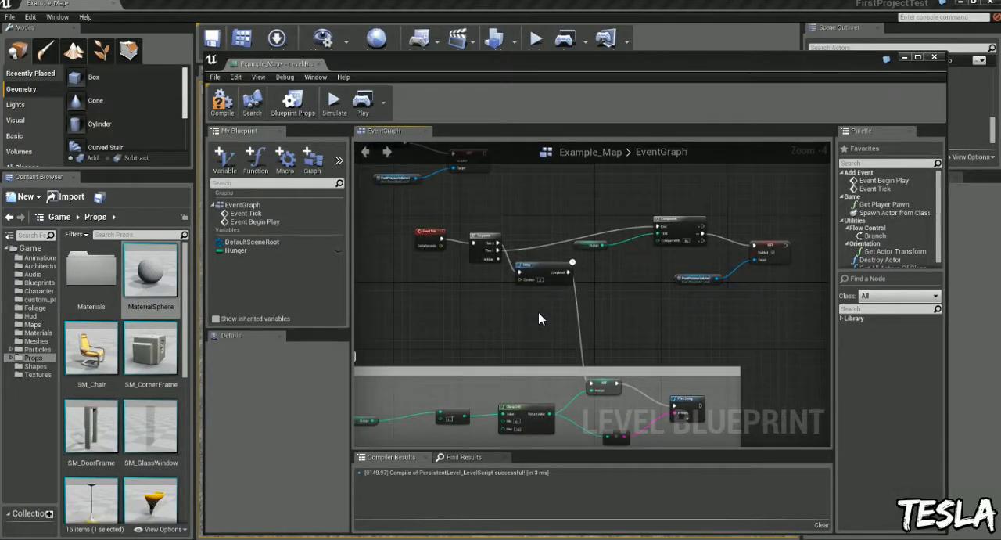
{"action": "mouse_move", "coordinate": [544, 269]}
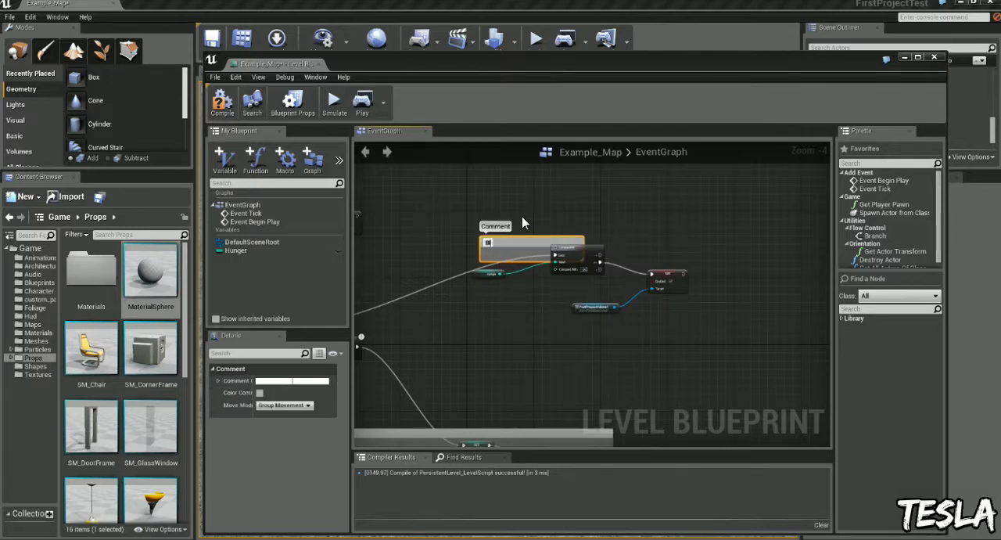
Wrap the existing Level Blueprint nodes in a comment titled 'Black & White'.
{"action": "type", "text": "Black & White"}
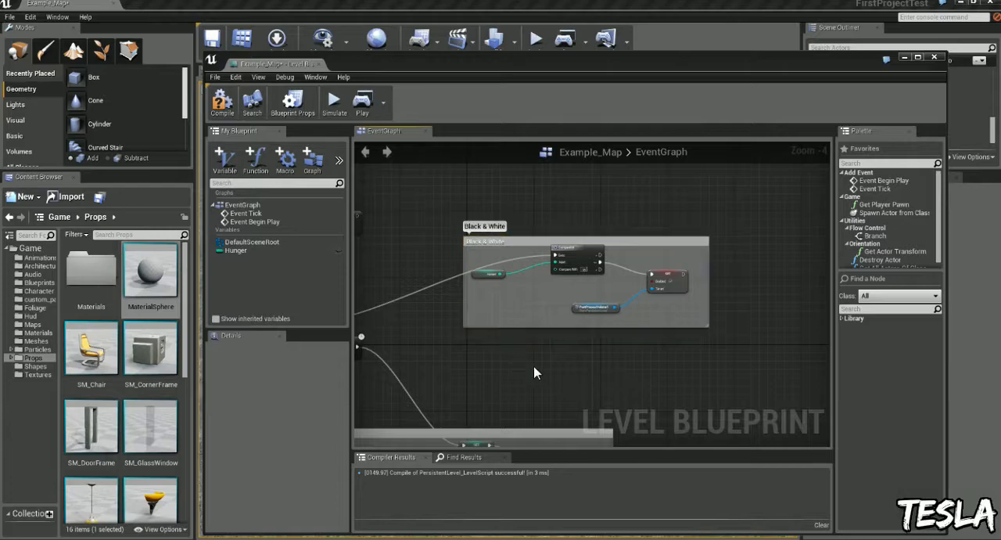
{"action": "scroll", "scroll_direction": "down", "scroll_amount": 3}
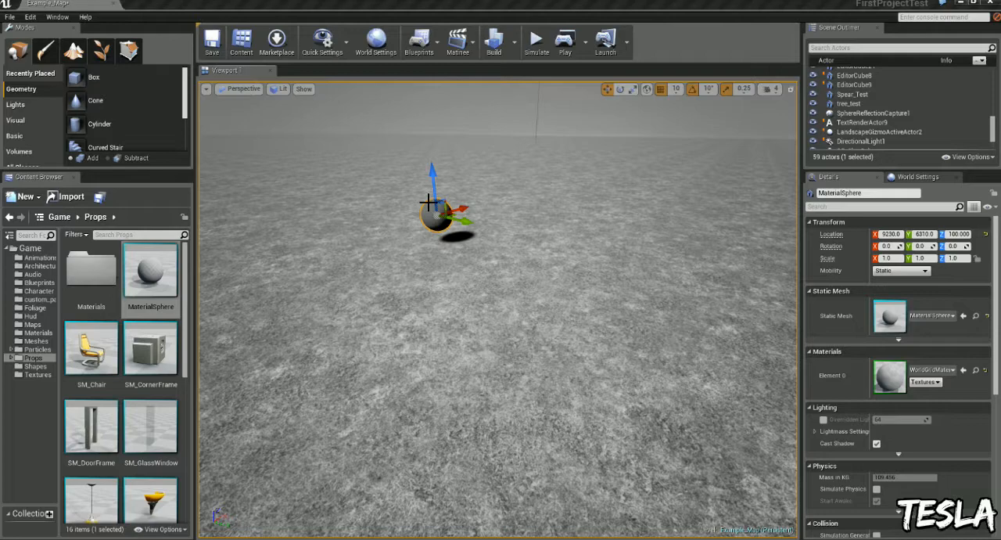
{"action": "left_click", "coordinate": [423, 41]}
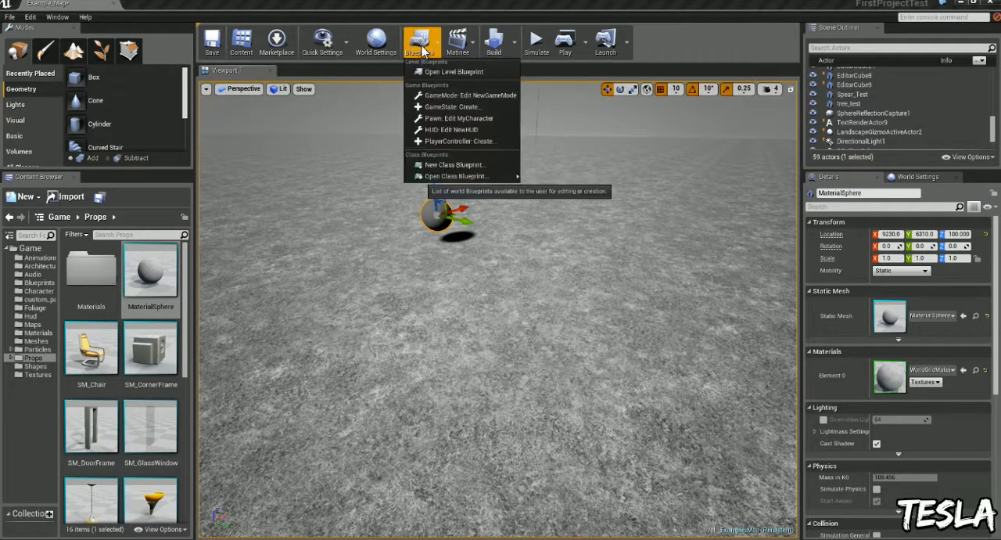
{"action": "left_click", "coordinate": [454, 72]}
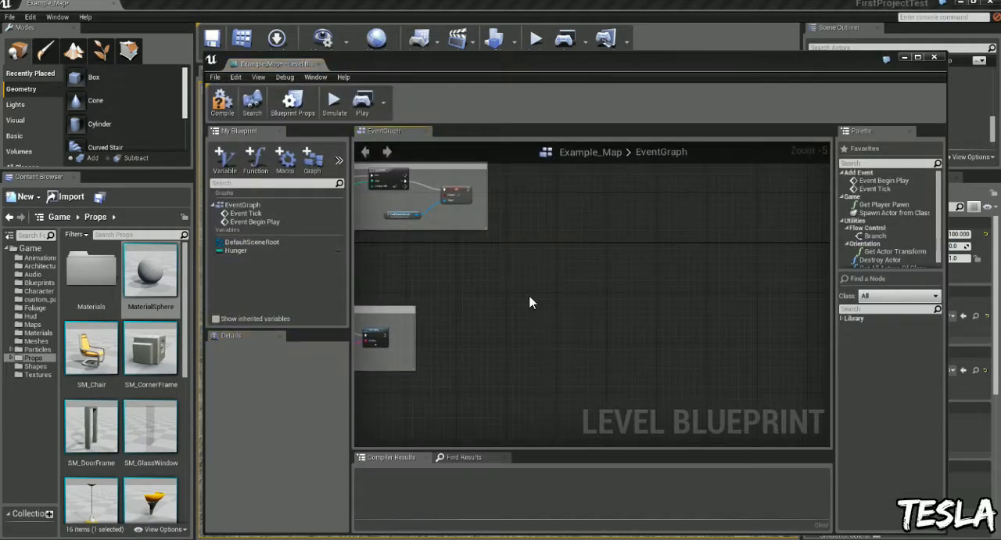
Add a Destroy Actor node and the MaterialSphere's OnActorHit event to the graph.
{"action": "right_click", "coordinate": [531, 303]}
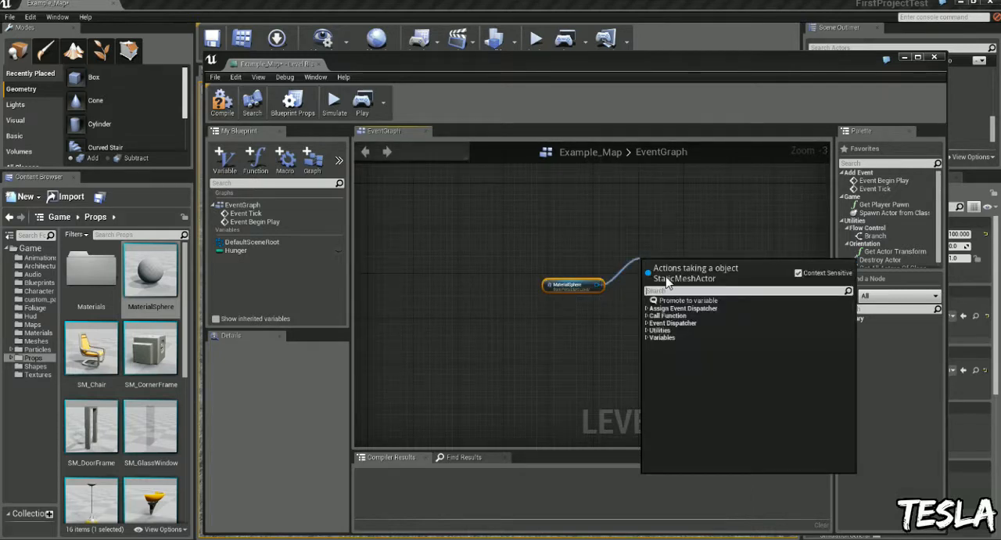
{"action": "type", "text": "destroy"}
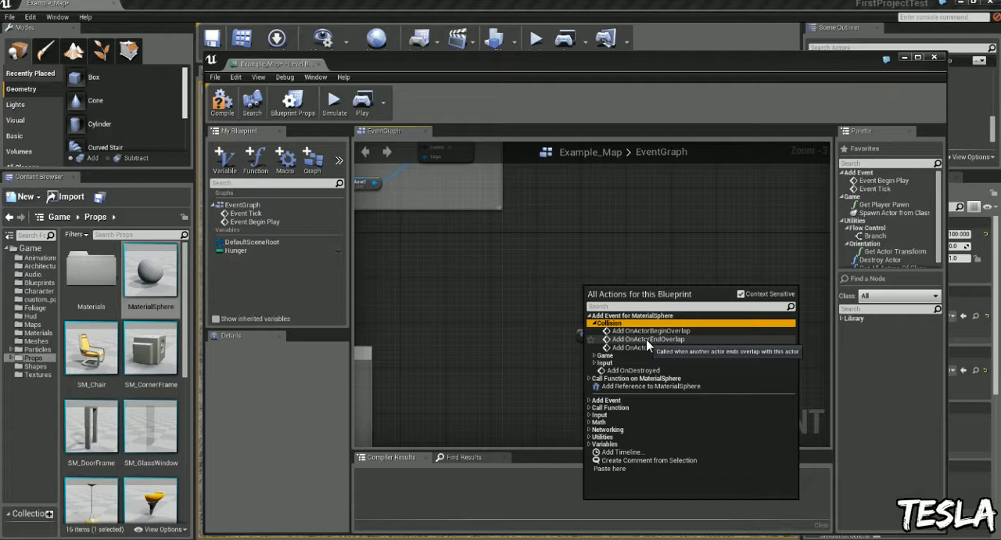
{"action": "mouse_move", "coordinate": [649, 348]}
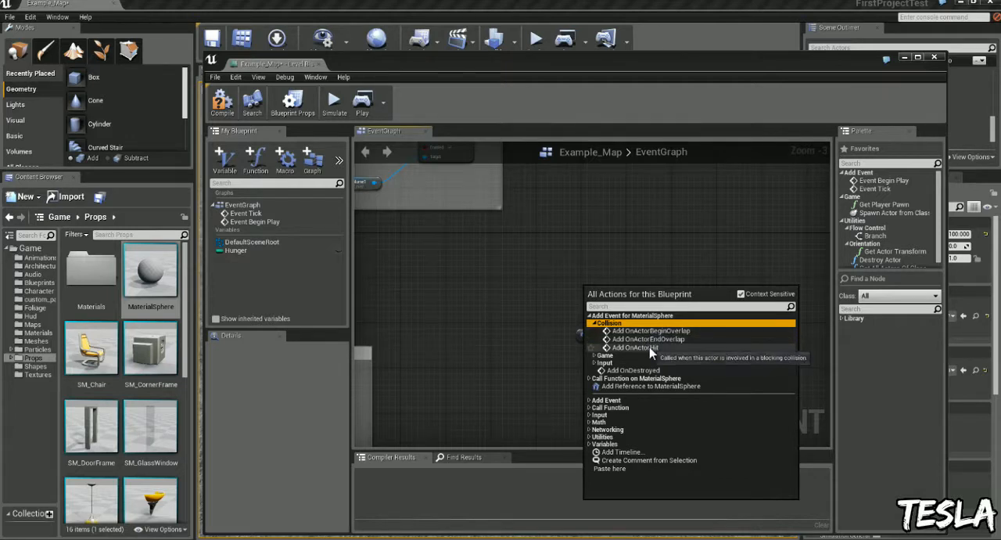
{"action": "left_click", "coordinate": [635, 347]}
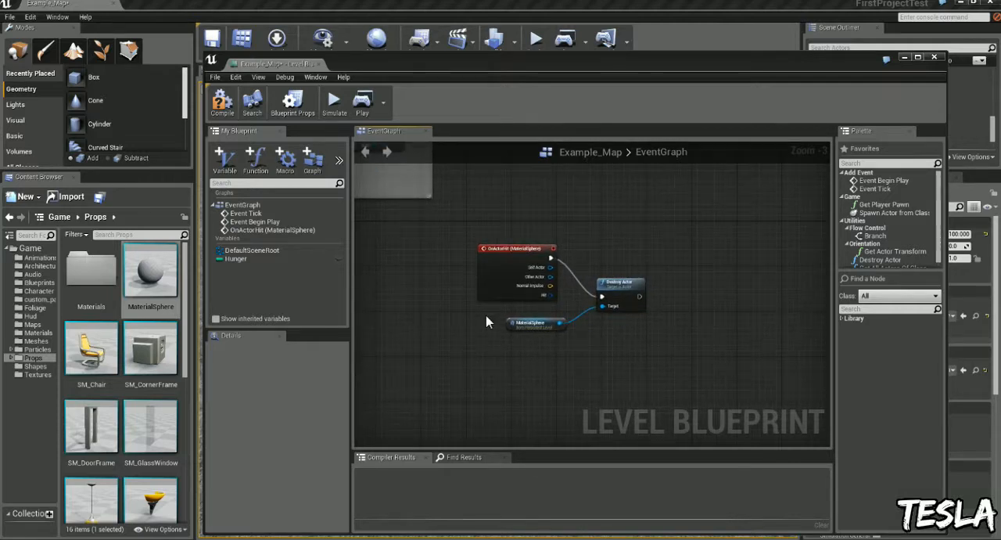
Feed the Hunger variable into an int + int add and an integer Clamp, with a brief playtest.
{"action": "left_click", "coordinate": [234, 260]}
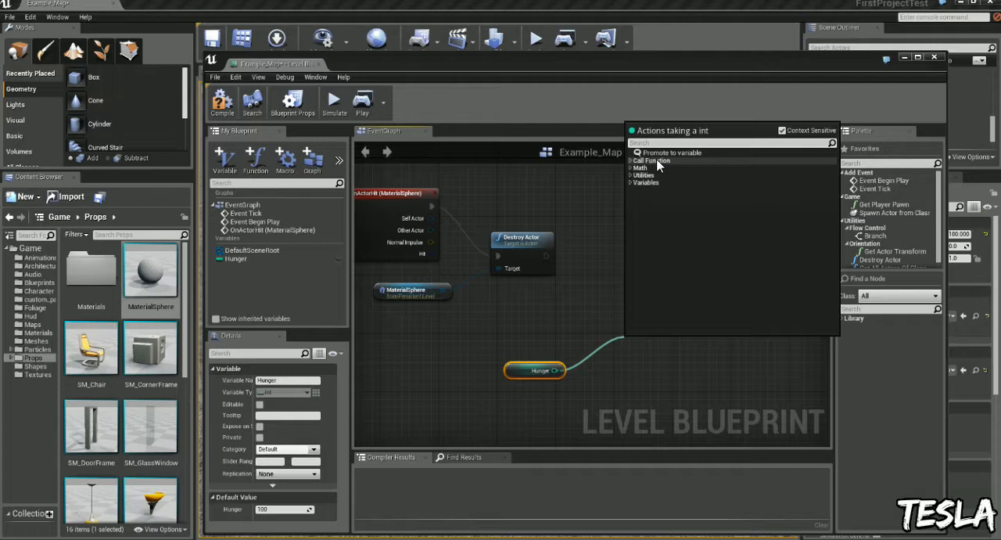
{"action": "type", "text": "add"}
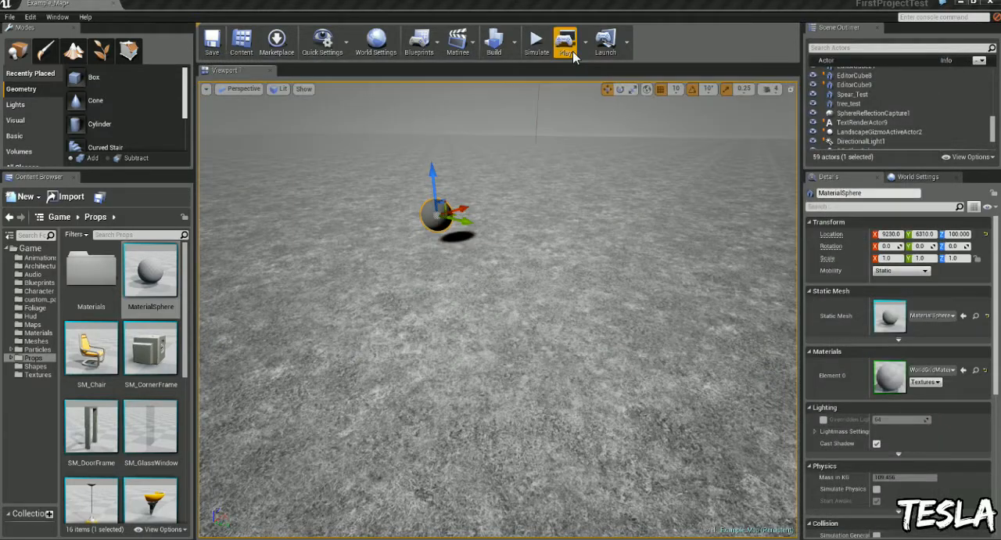
{"action": "left_click", "coordinate": [564, 42]}
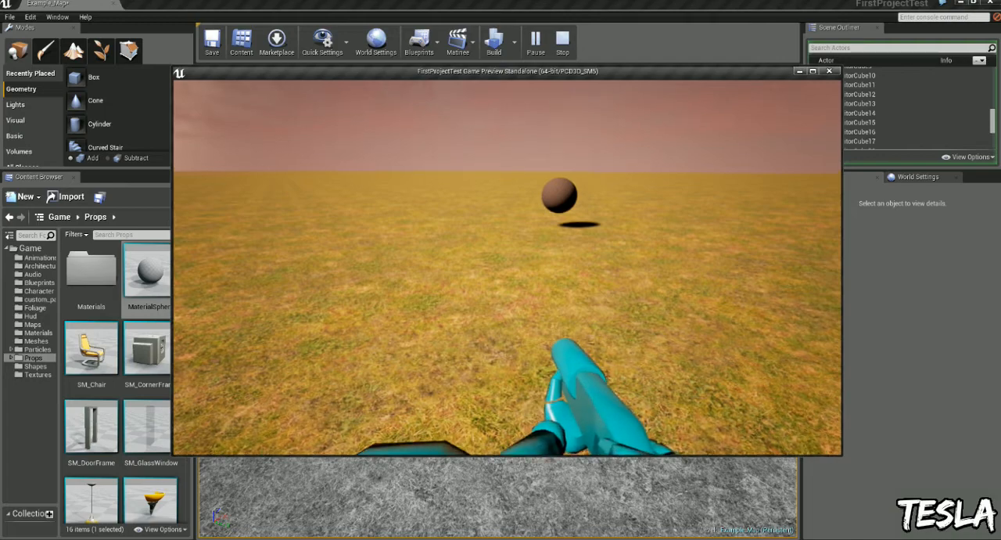
{"action": "left_click", "coordinate": [563, 42]}
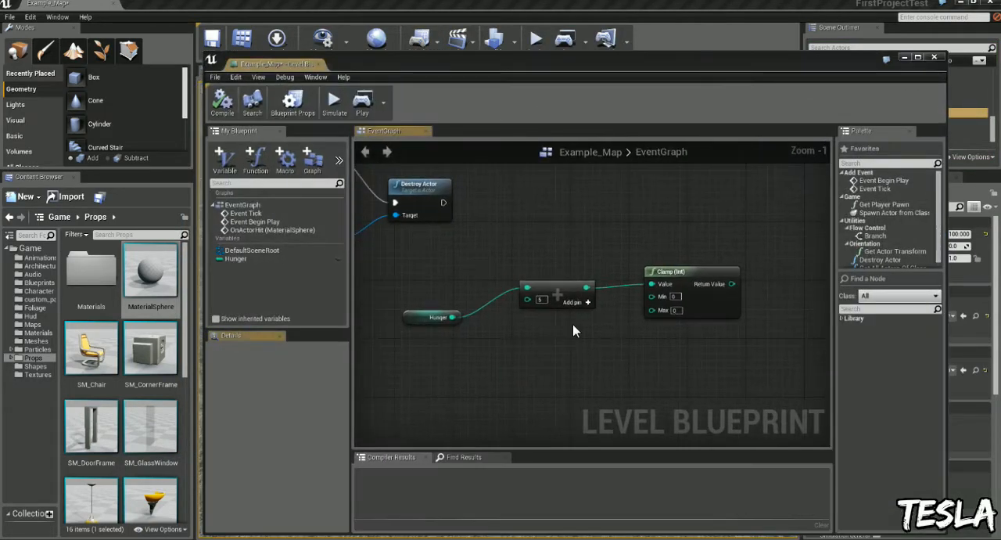
Set the Clamp node's Max value to 102 for the Hunger sum.
{"action": "type", "text": "102"}
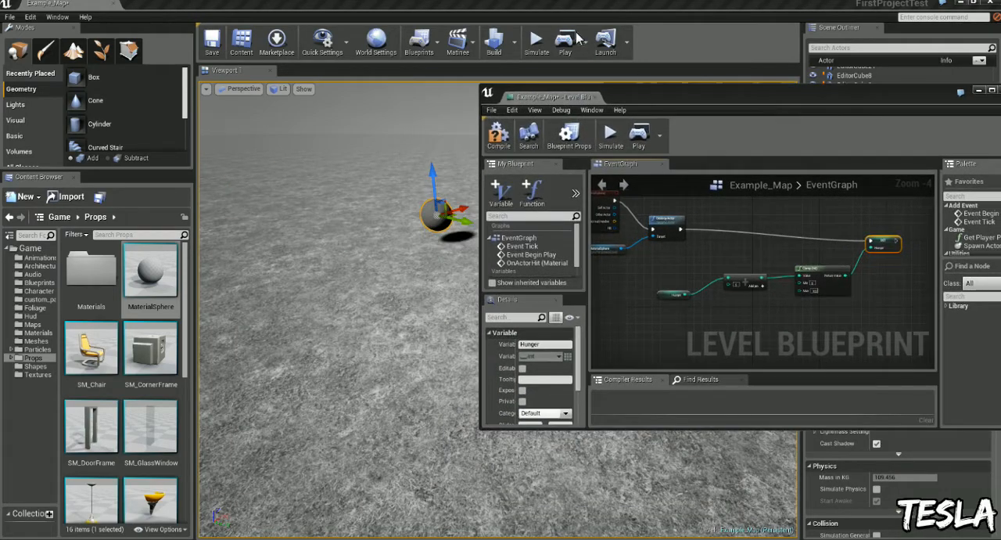
Playtest the level, walk into the sphere, and stop the session.
{"action": "left_click", "coordinate": [563, 40]}
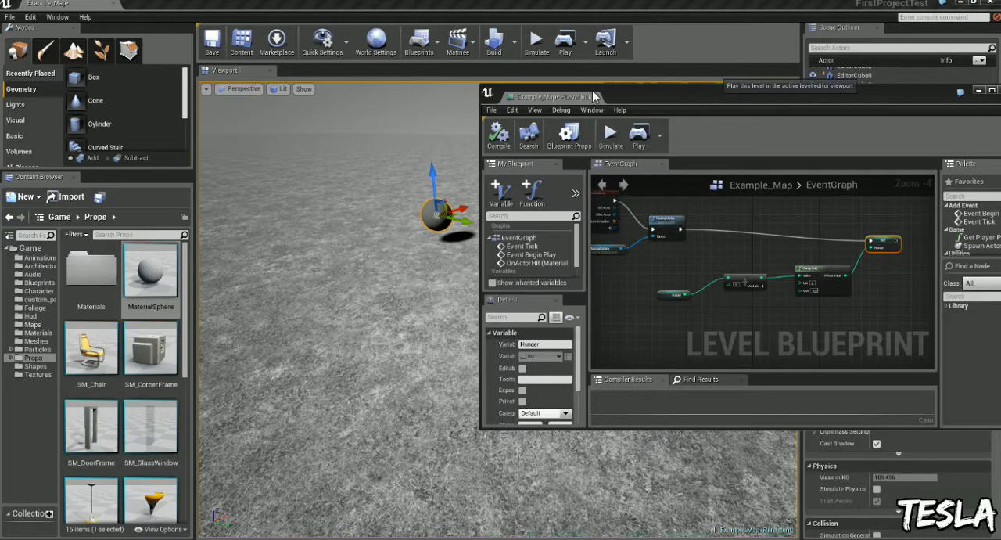
{"action": "left_click", "coordinate": [537, 41]}
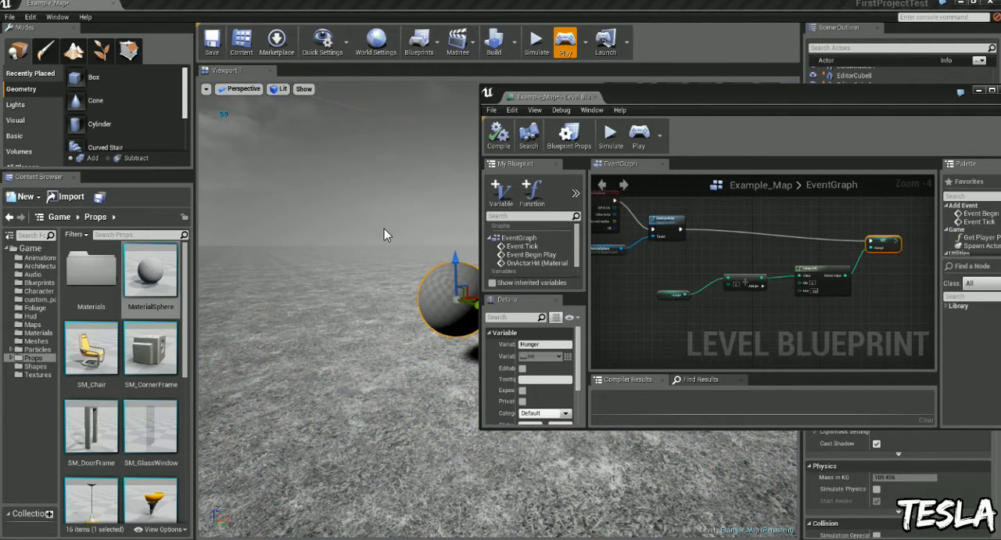
{"action": "left_click", "coordinate": [563, 42]}
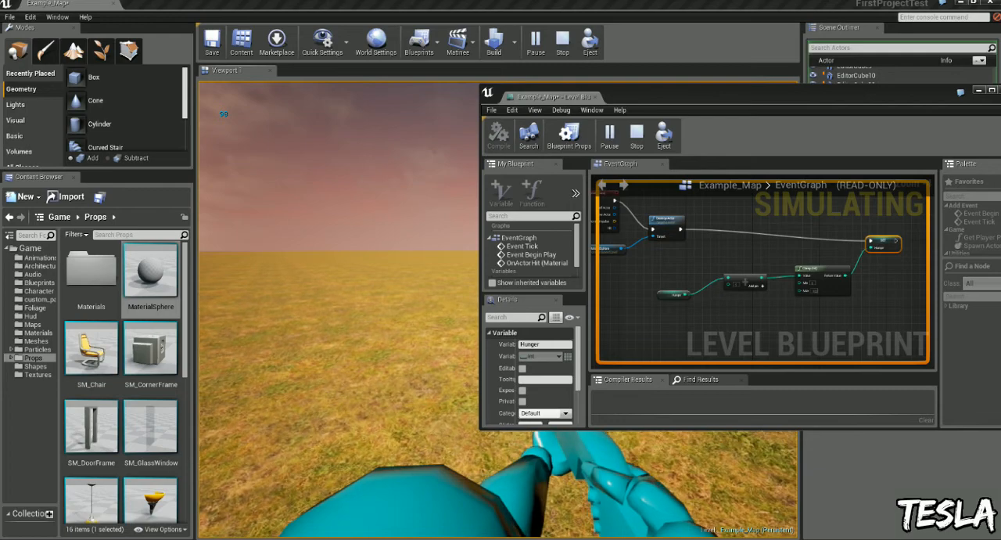
{"action": "left_click", "coordinate": [563, 41]}
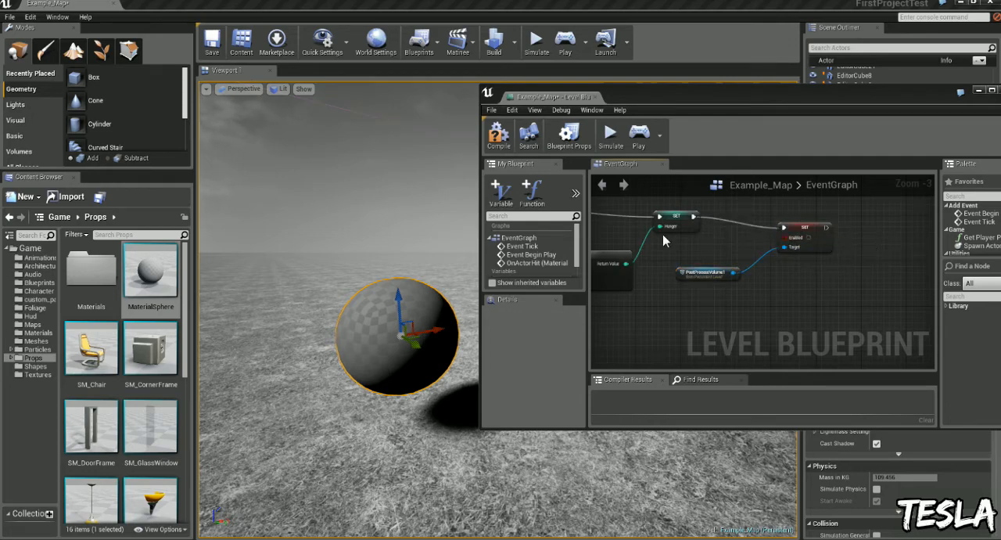
Compile the Level Blueprint and replay the level to check the printed Hunger value.
{"action": "left_click", "coordinate": [498, 133]}
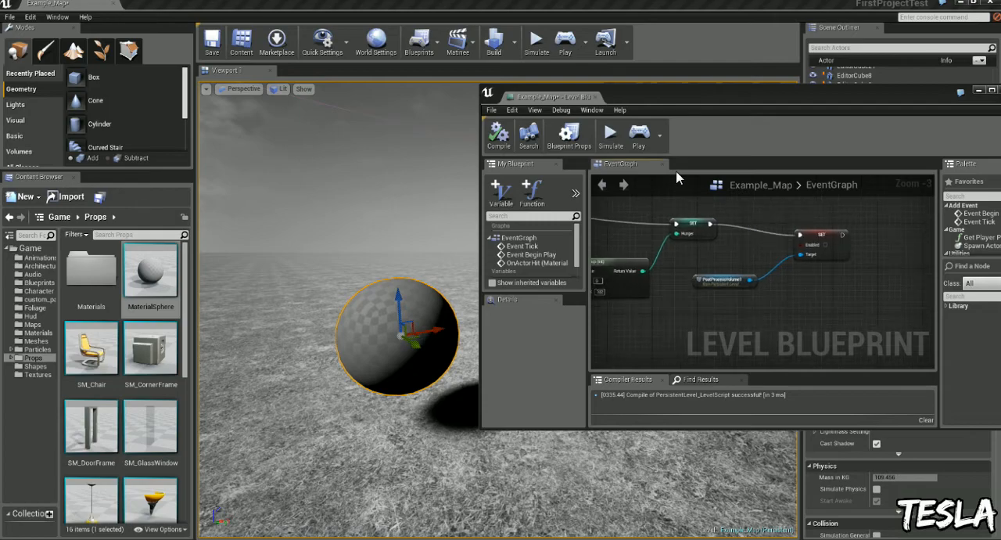
{"action": "left_click", "coordinate": [565, 43]}
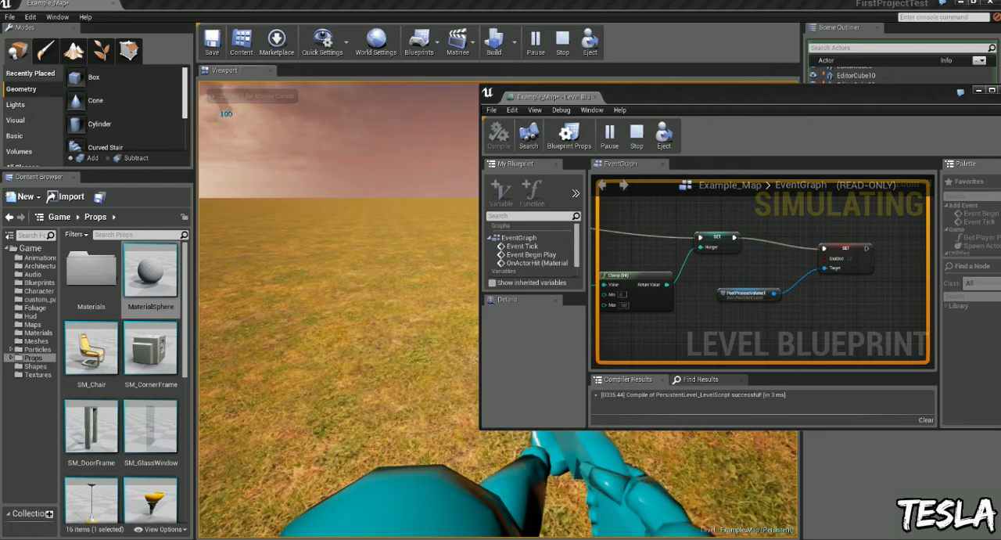
{"action": "left_click", "coordinate": [561, 43]}
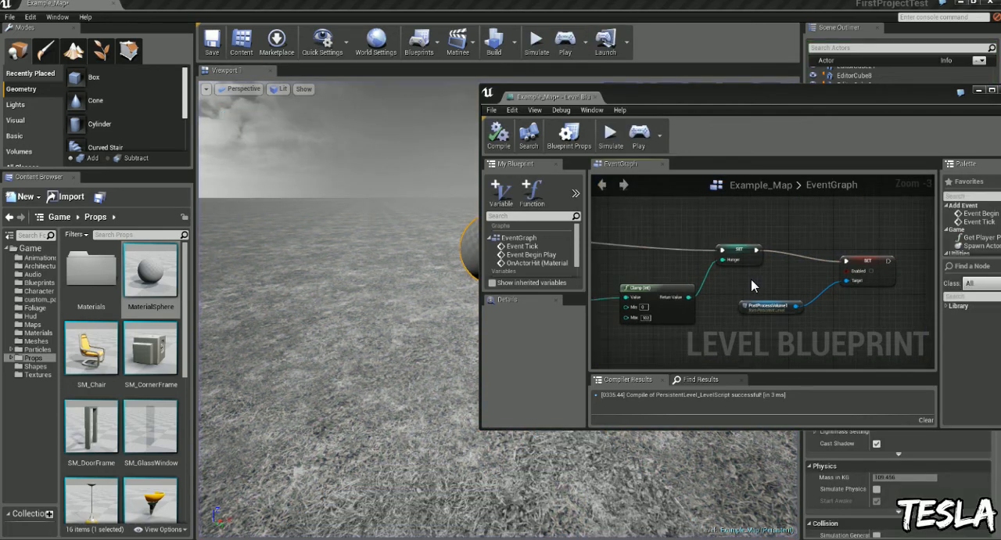
{"action": "scroll", "scroll_direction": "down", "scroll_amount": 3}
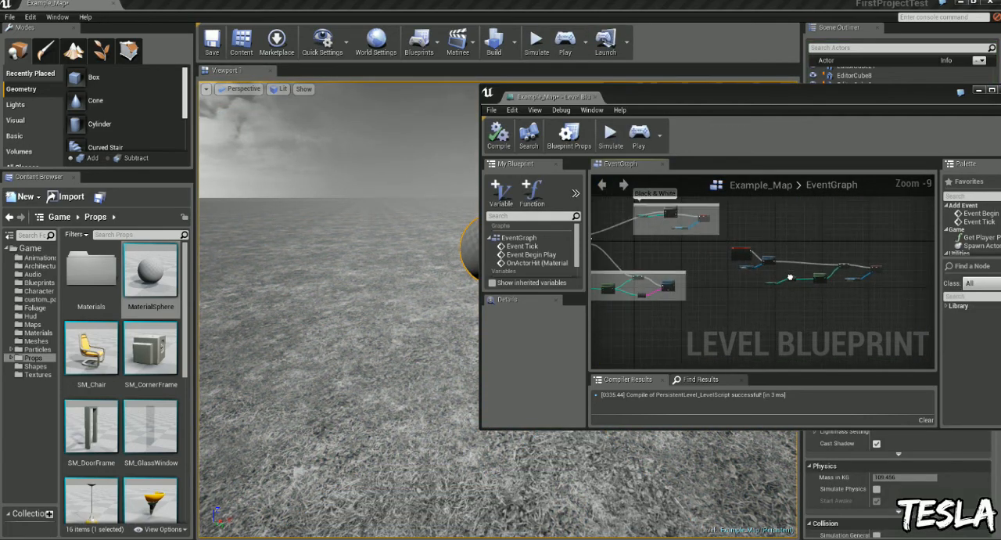